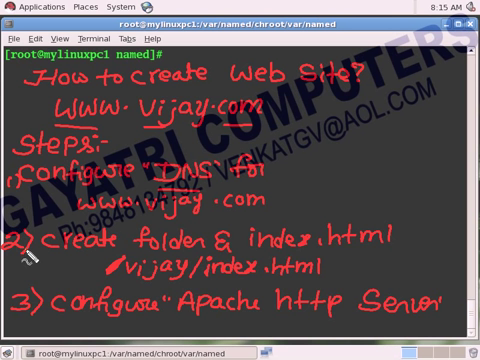
pyautogui.moveTo(236, 262)
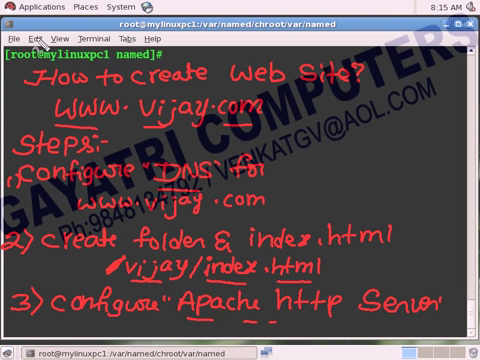
pyautogui.moveTo(160, 216)
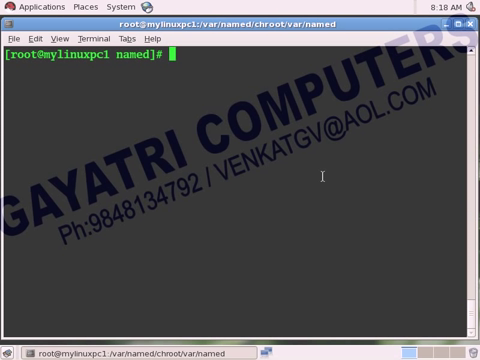
# - Show the machine's network interface addresses with ifconfig, then clear the screen
pyautogui.write('ifc')
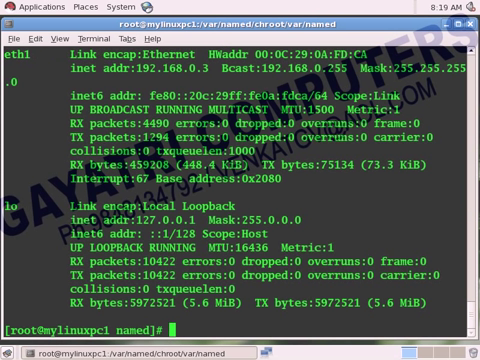
pyautogui.write('ifconfig et')
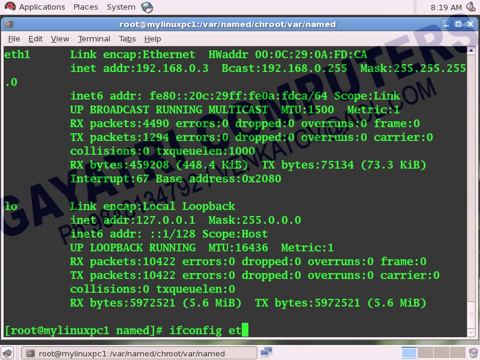
pyautogui.press('Return')
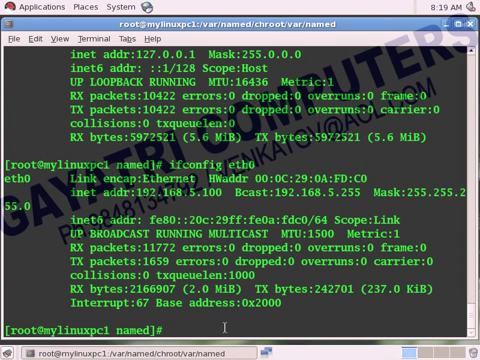
pyautogui.write('c')
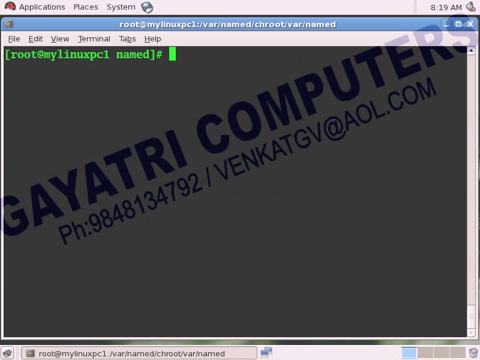
pyautogui.press('Return')
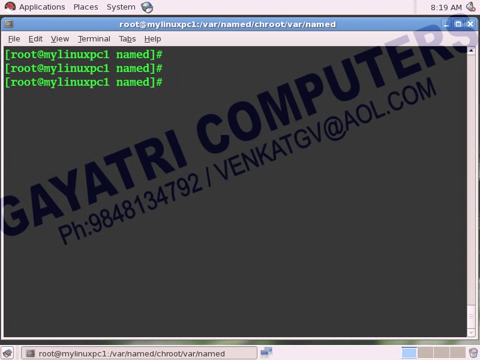
# - Enter the command gedit /etc/named.rfc1912.zones to edit the DNS zones file
pyautogui.write('gedit')
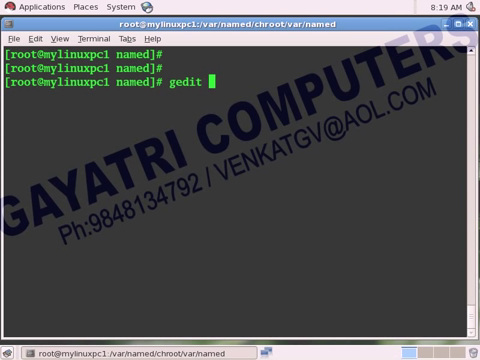
pyautogui.write('/etc')
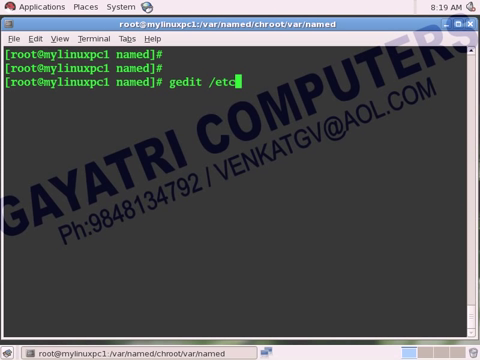
pyautogui.write('named.')
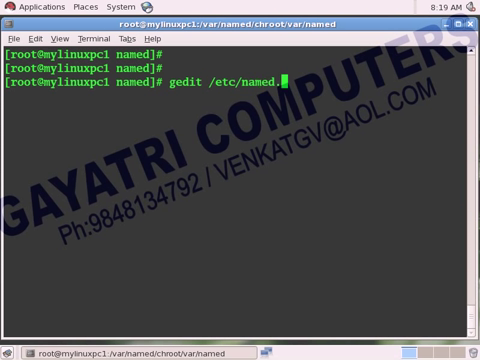
pyautogui.write('rfc1912.zones')
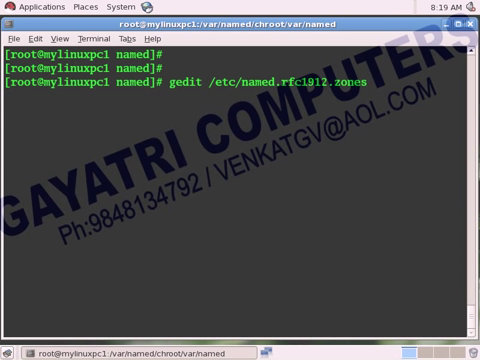
pyautogui.press('Return')
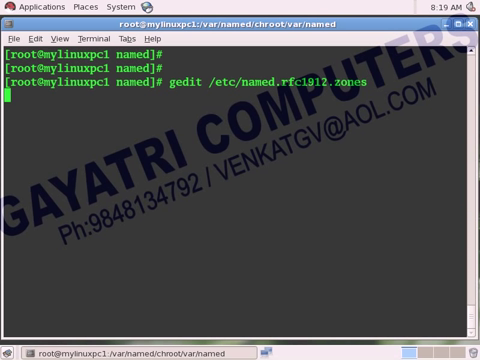
# - Add a vijay.com master zone entry among the existing zones in named.rfc1912.zones
pyautogui.press('Return')
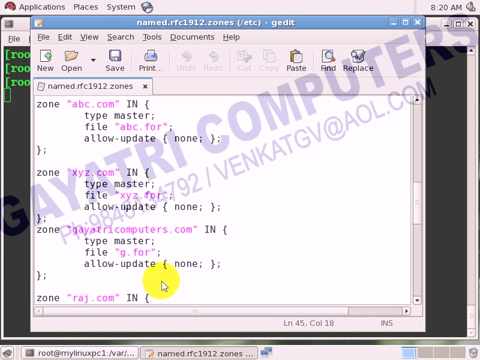
pyautogui.scroll(-3)
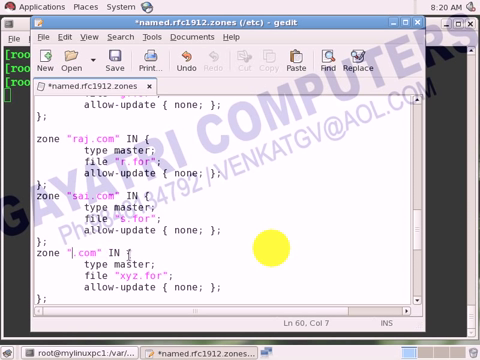
pyautogui.write('vijay')
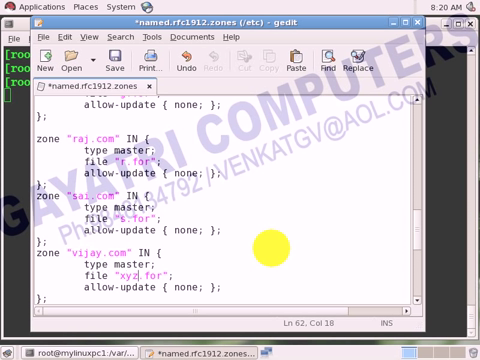
pyautogui.press('BackSpace')
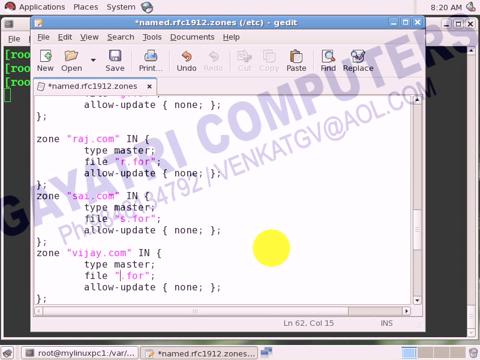
pyautogui.write('ij')
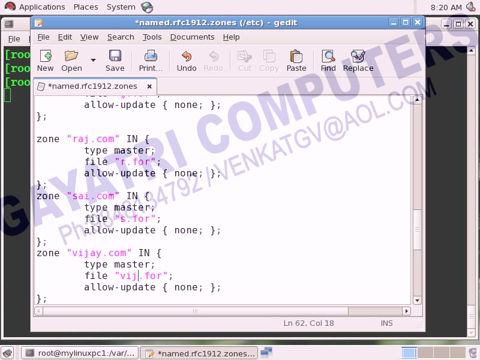
pyautogui.moveTo(180, 278)
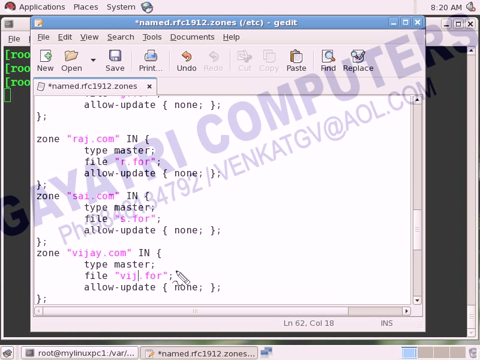
pyautogui.moveTo(196, 264)
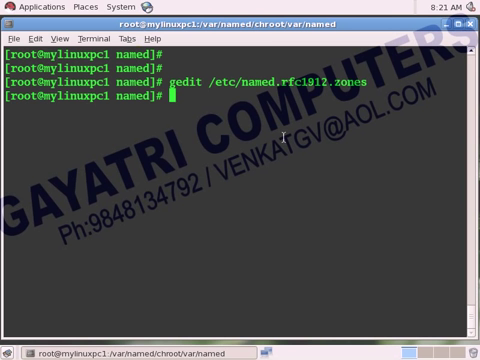
# - Change into /var/named/chroot/var/named and list the existing zone files with ls -l
pyautogui.write('gedit /etc/named.rfc1912.zones')
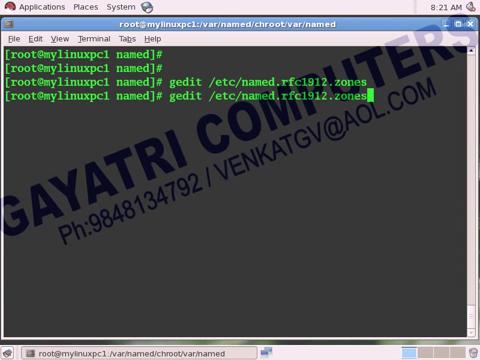
pyautogui.press('Return')
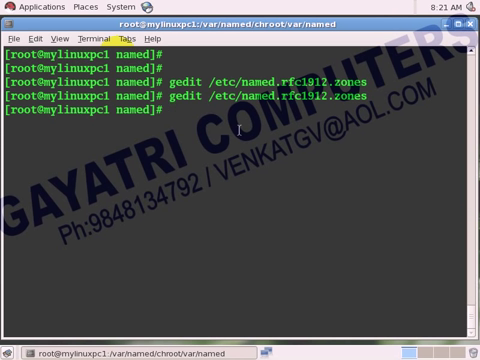
pyautogui.write('cd')
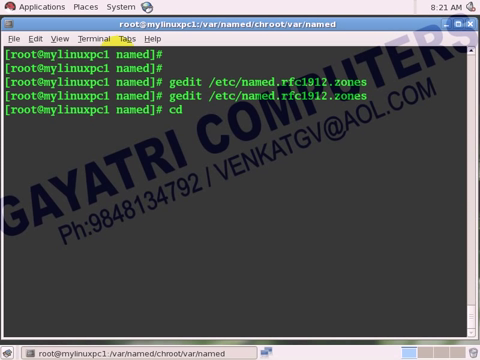
pyautogui.write('/var')
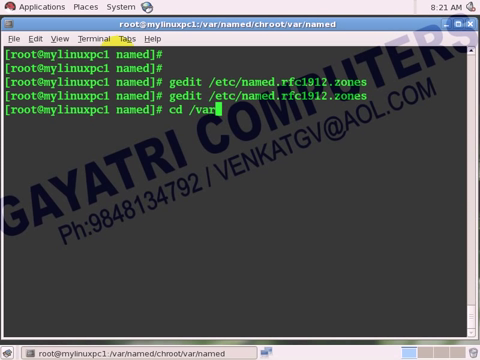
pyautogui.write('named/')
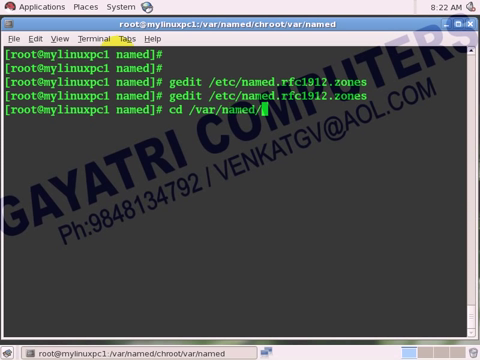
pyautogui.write('chroot/var/na')
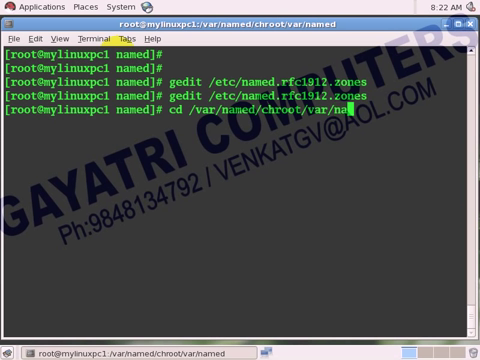
pyautogui.press('Return')
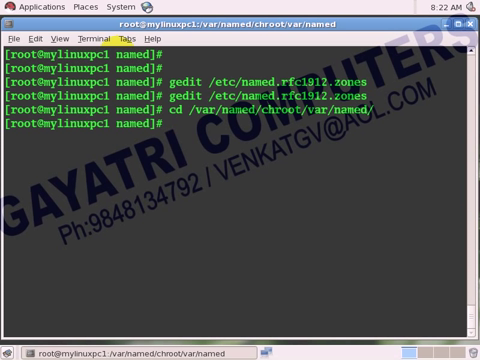
pyautogui.write('ls -l')
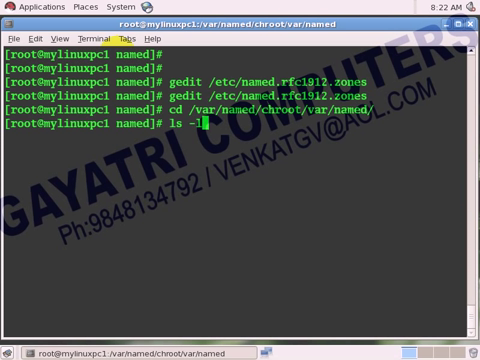
pyautogui.press('Return')
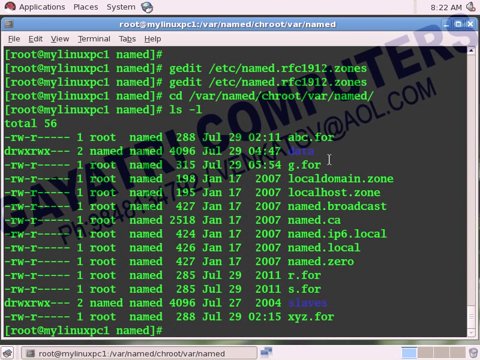
# - Copy the forward zone g.for to a new vij.for file with cp -p
pyautogui.write('cp')
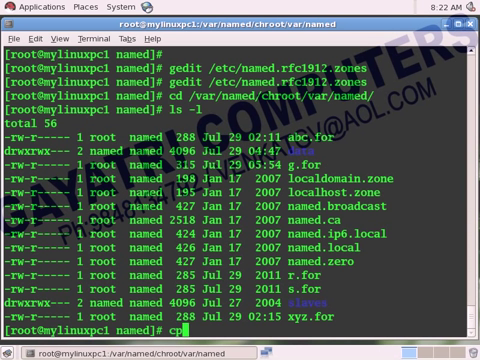
pyautogui.write('-p')
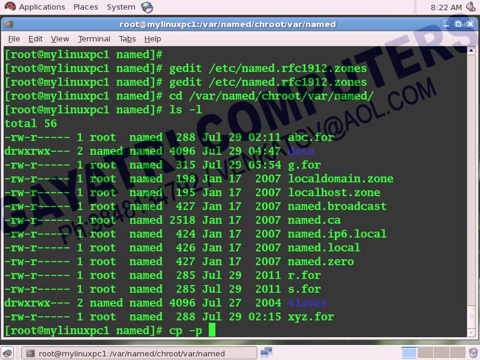
pyautogui.write('g.for')
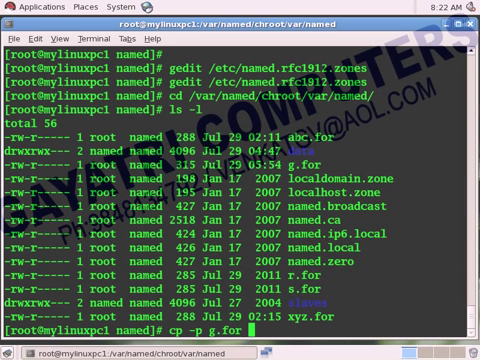
pyautogui.write('vij')
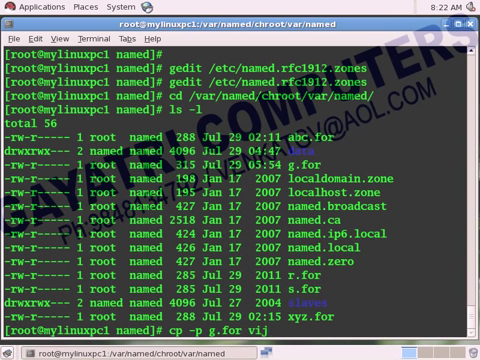
pyautogui.write('.f')
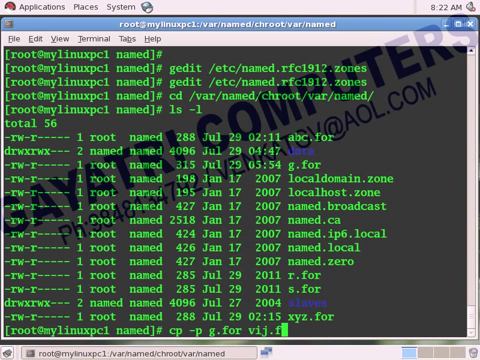
pyautogui.press('Return')
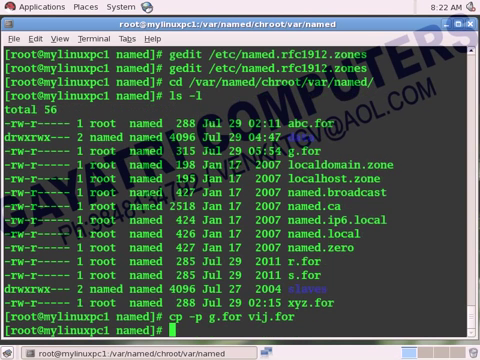
# - Open vij.for in vi and rename its SOA record's domain to vijay.com
pyautogui.write('vi')
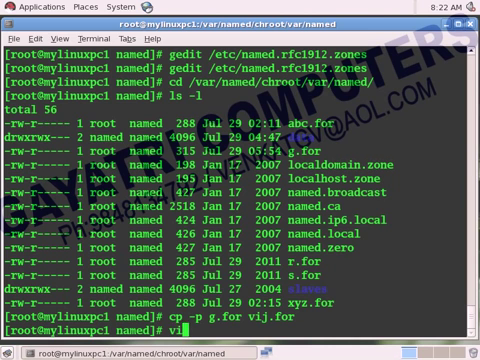
pyautogui.write('vij')
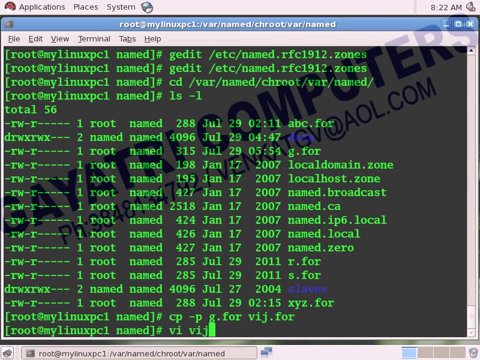
pyautogui.press('Return')
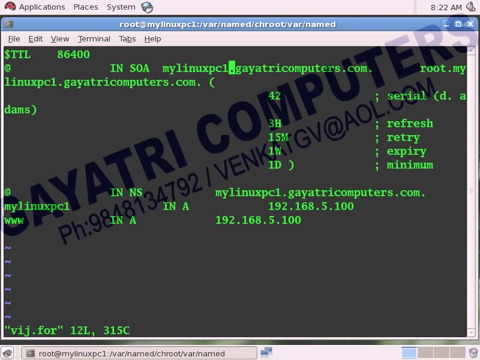
pyautogui.press('i')
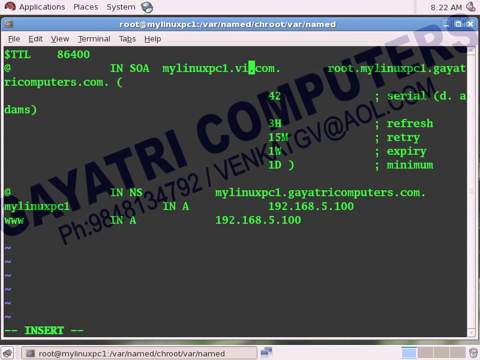
pyautogui.write('jay')
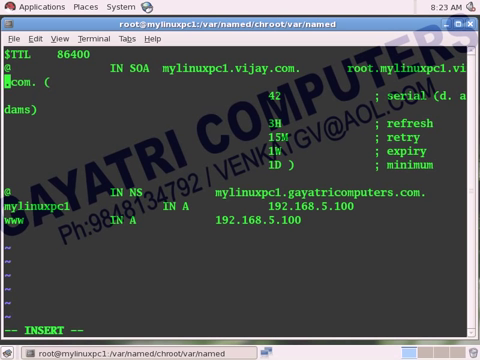
pyautogui.write('jay')
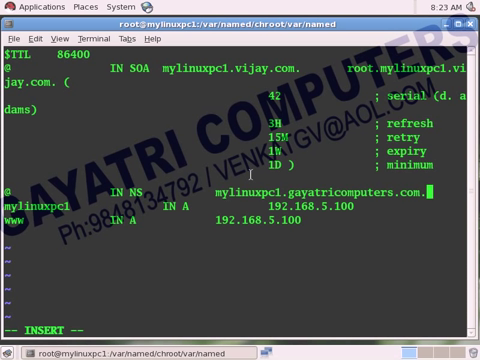
pyautogui.moveTo(204, 216)
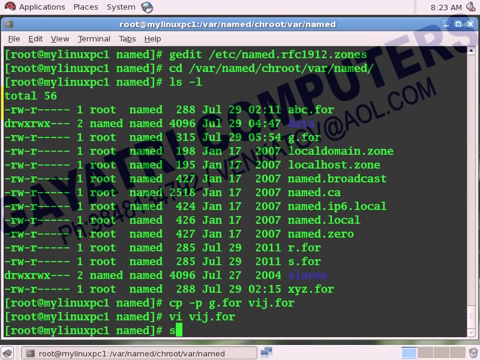
# - Check the named service status, then restart it to load the new zone
pyautogui.write('service')
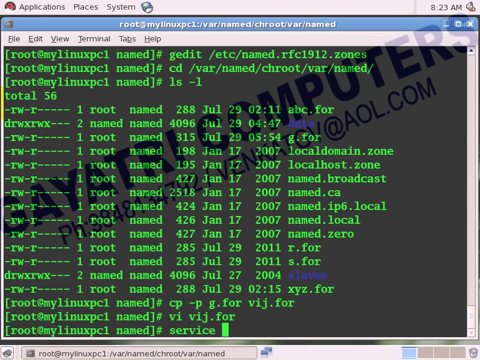
pyautogui.write('named s')
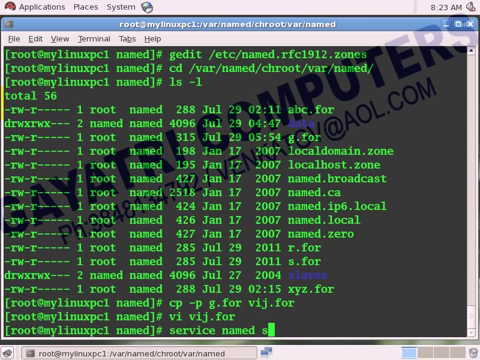
pyautogui.press('Return')
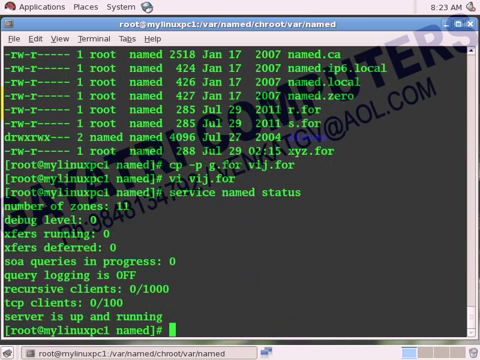
pyautogui.write('service named status')
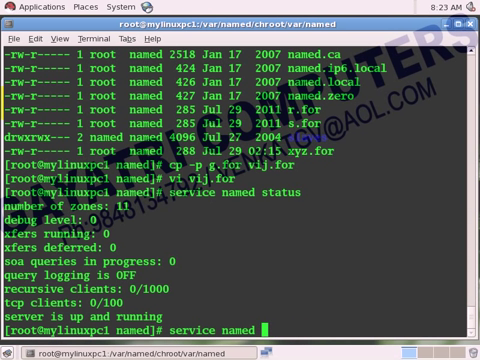
pyautogui.write('resta')
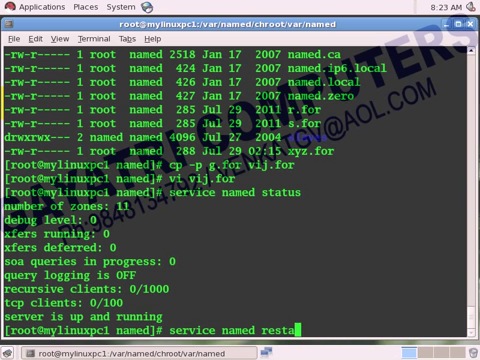
pyautogui.write('t')
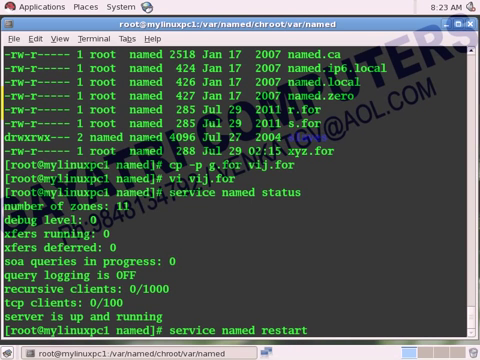
pyautogui.press('Return')
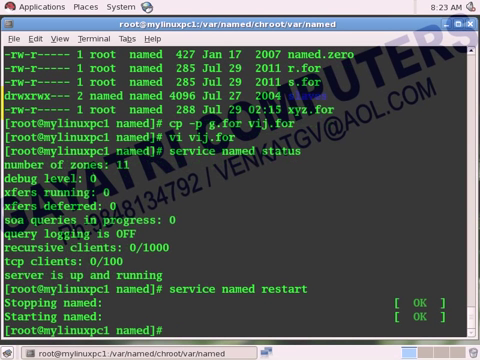
pyautogui.write('ping www.v')
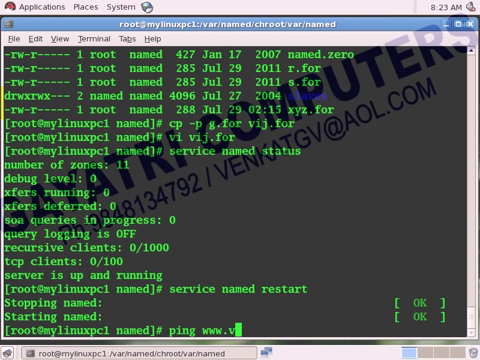
pyautogui.write('jay.com')
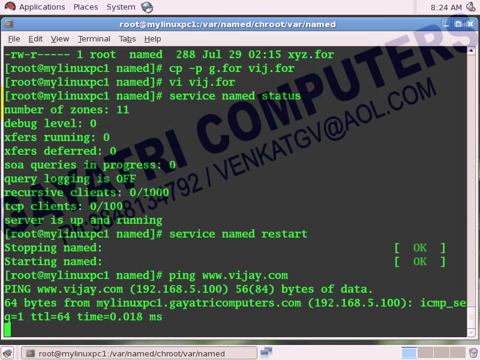
pyautogui.scroll(-3)
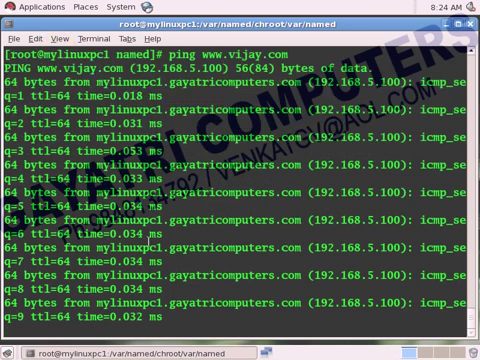
pyautogui.press('ctrl+c')
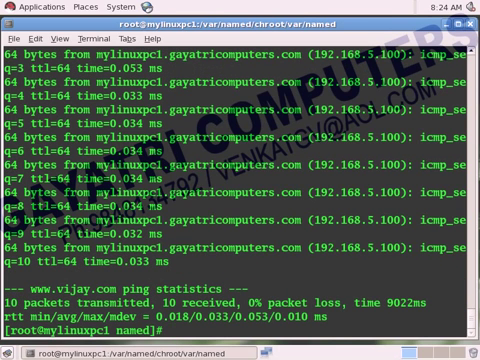
# - Create /vijay, change into it and open a new index.html in vi
pyautogui.write('mkdir /vija')
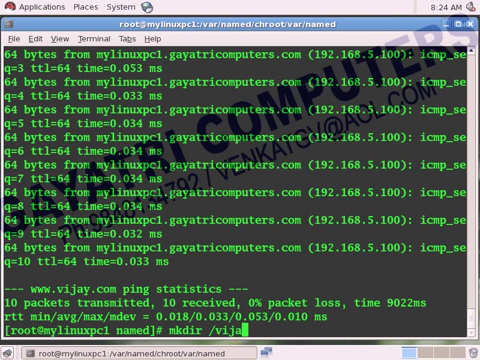
pyautogui.write('y')
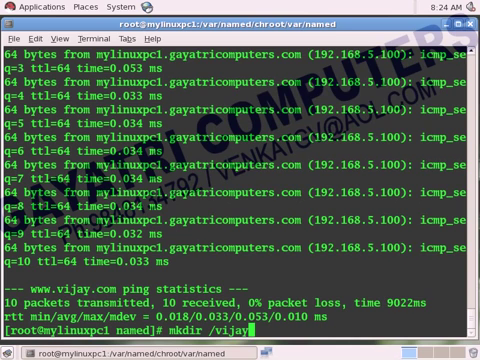
pyautogui.write('cd')
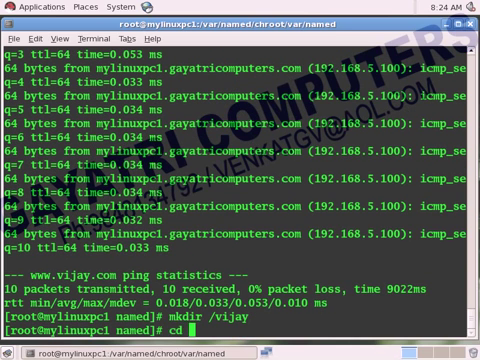
pyautogui.write('/vijay/')
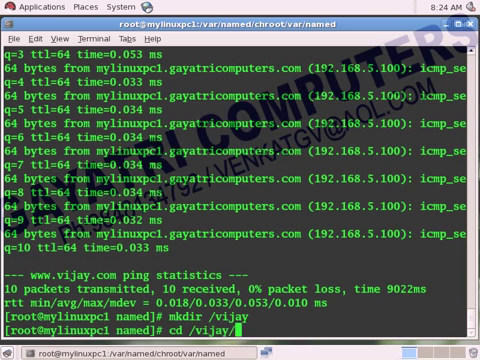
pyautogui.write('vijay]# v')
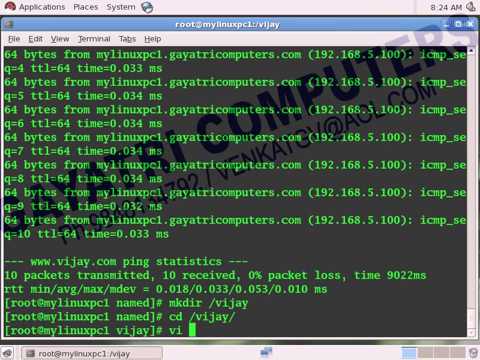
pyautogui.write('inde')
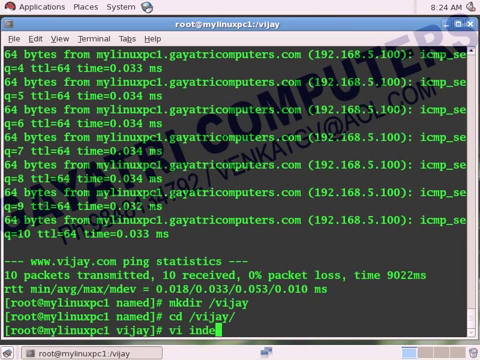
pyautogui.write('x.htm')
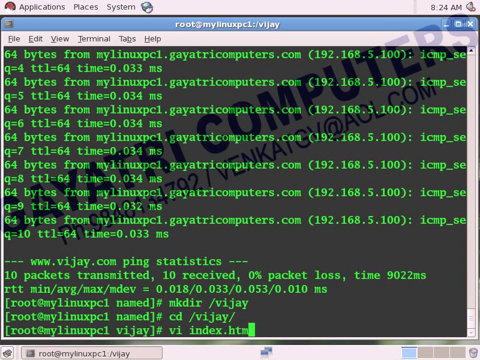
pyautogui.write('l')
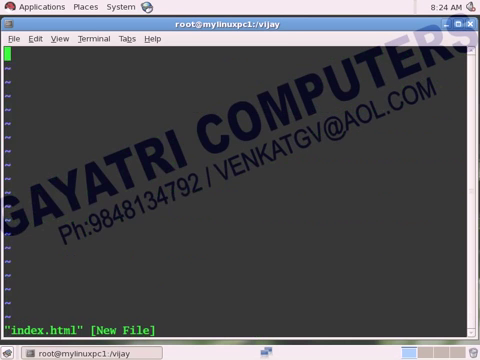
# - Start the page with <html>, <h1> and <body bgcolor=orange>
pyautogui.press('i')
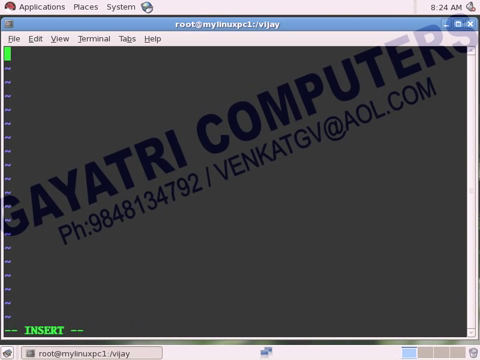
pyautogui.write('<ht')
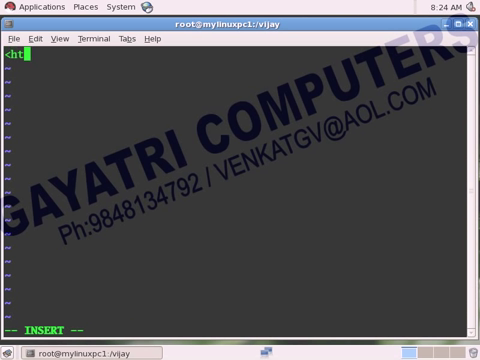
pyautogui.write('ml>')
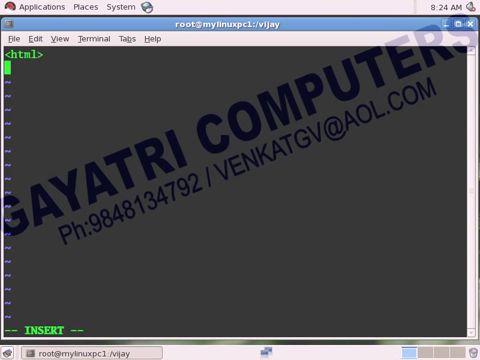
pyautogui.write('<h')
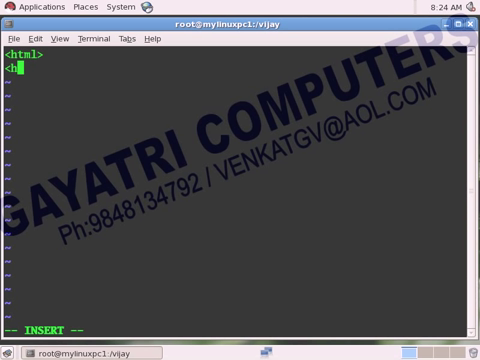
pyautogui.write('1>')
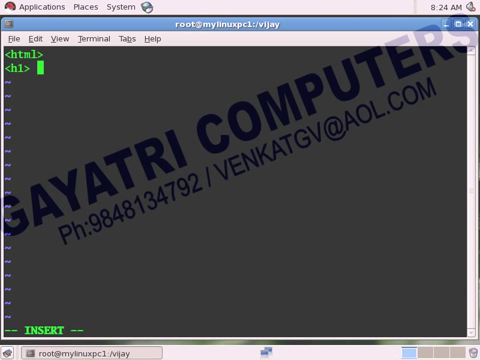
pyautogui.write('<bod')
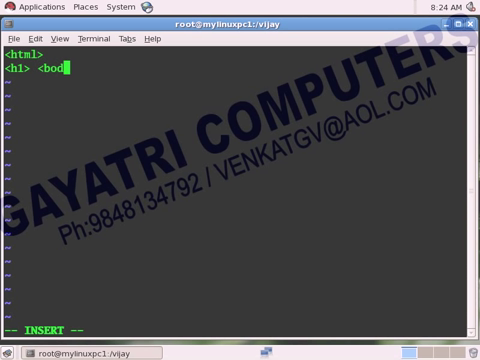
pyautogui.write('y b')
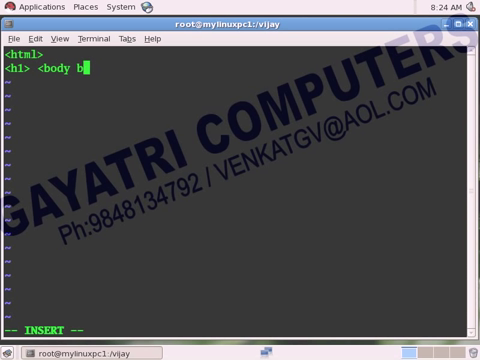
pyautogui.write('gcolor')
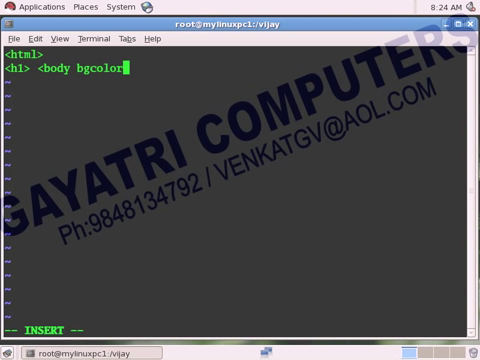
pyautogui.write('=oran')
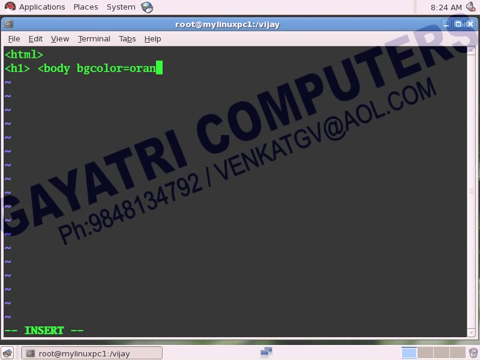
pyautogui.write('ge>')
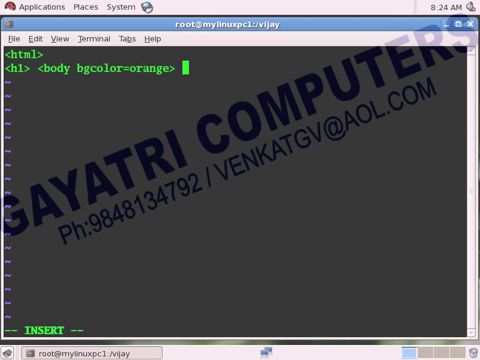
# - Write the heading WELCOME TO VIJAY.COM WEB SITE
pyautogui.write('WELCOM')
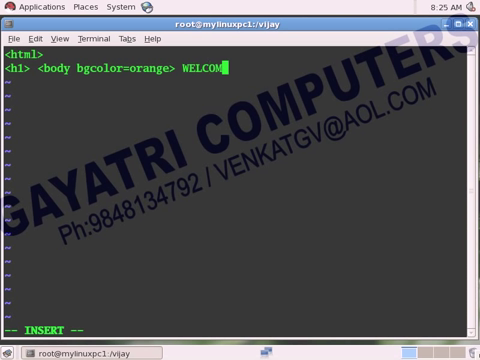
pyautogui.write('TO VI')
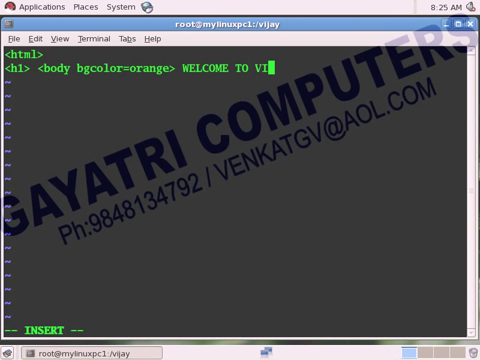
pyautogui.write('JA')
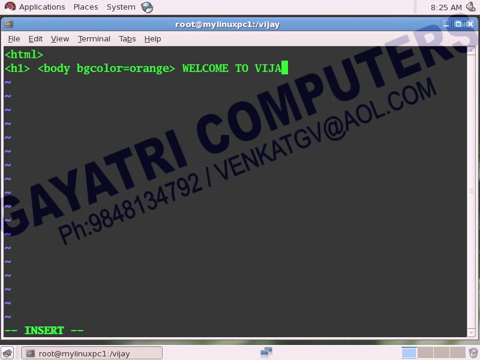
pyautogui.write('Y.COM WEB SIT')
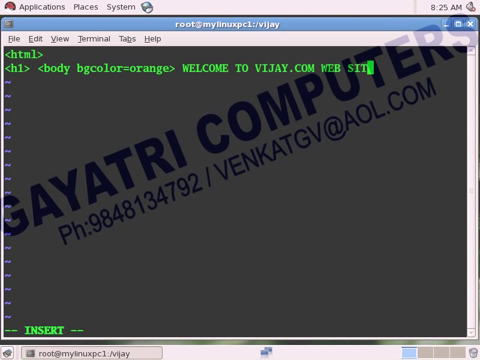
pyautogui.write('E')
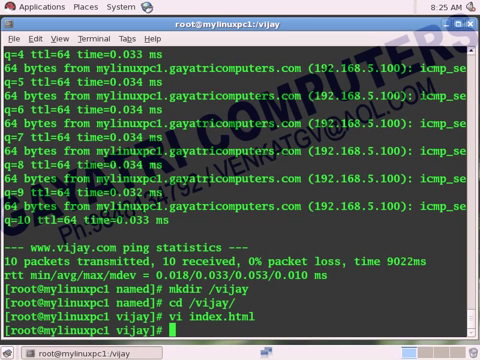
# - Open /etc/httpd/conf/httpd.conf in gedit
pyautogui.write('gedit /')
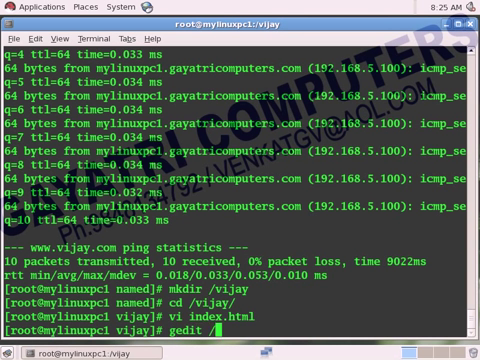
pyautogui.write('etc/')
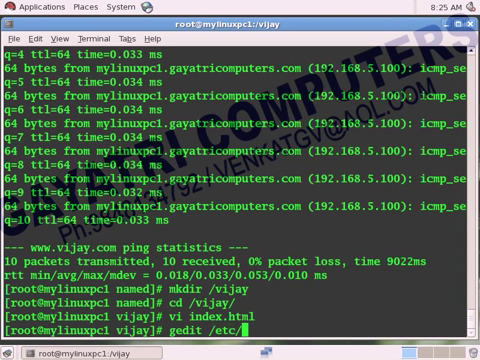
pyautogui.write('httpd/')
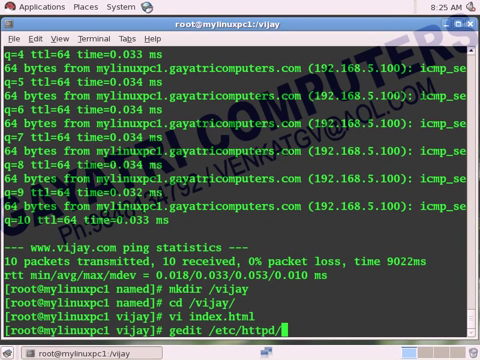
pyautogui.write('conf')
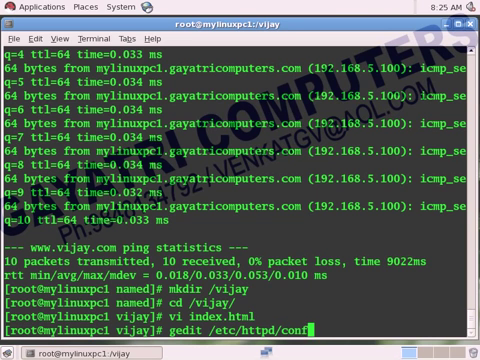
pyautogui.write('httpd.conf')
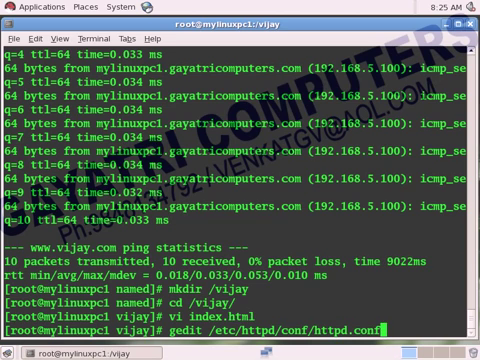
pyautogui.press('Return')
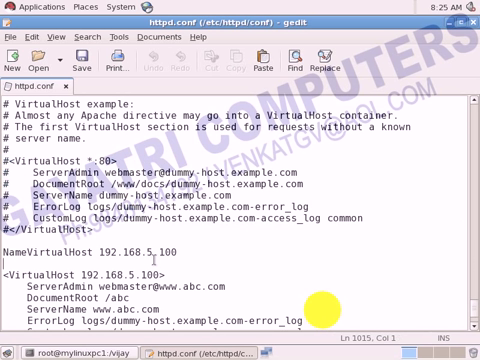
pyautogui.scroll(-3)
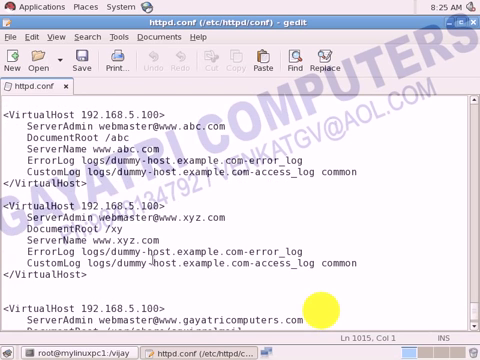
pyautogui.scroll(-3)
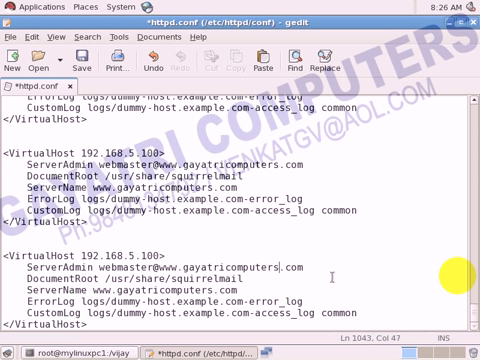
pyautogui.press('BackSpace')
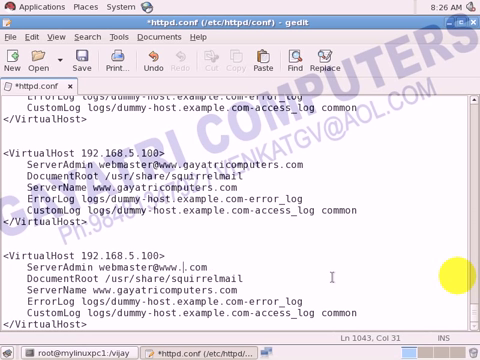
pyautogui.write('vijay')
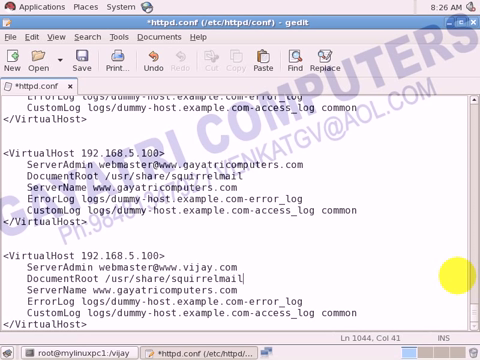
pyautogui.press('BackSpace')
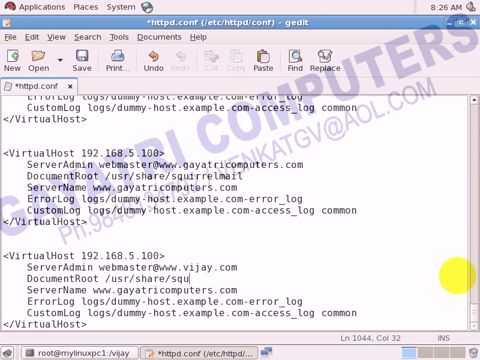
pyautogui.press('BackSpace')
pyautogui.write('v')
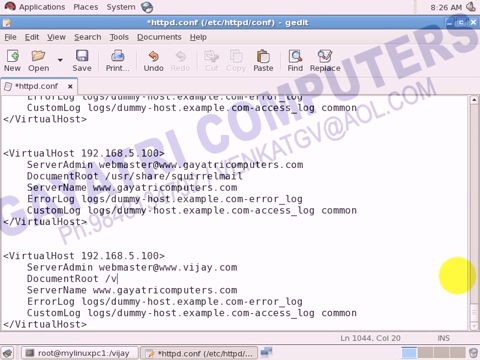
pyautogui.write('ija')
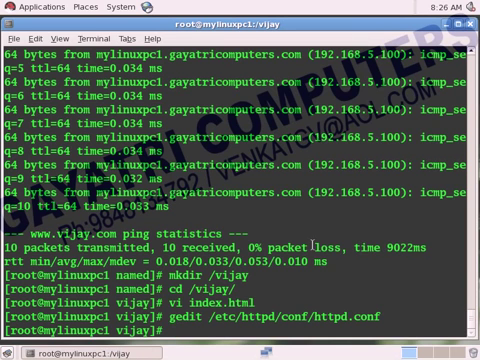
# - Check the httpd service status, then reload its configuration
pyautogui.write('service')
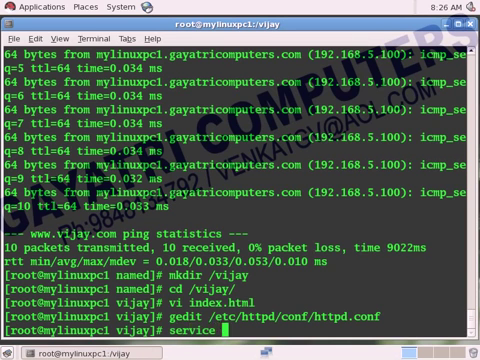
pyautogui.write('httpd')
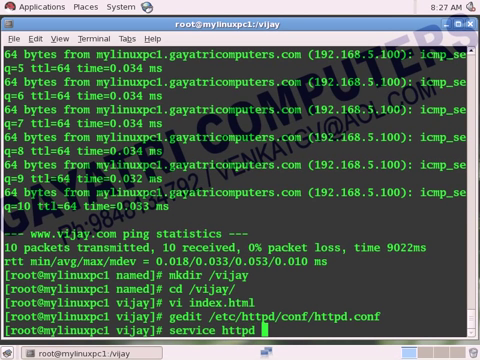
pyautogui.write('statu')
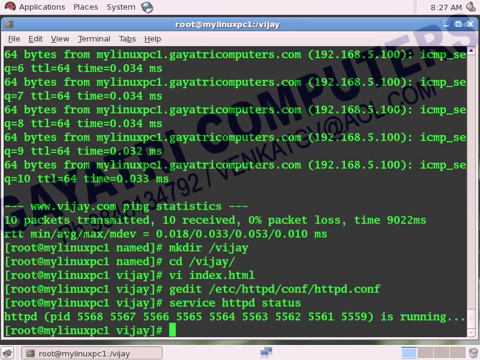
pyautogui.write('service httpd status')
pyautogui.write('service httpd r')
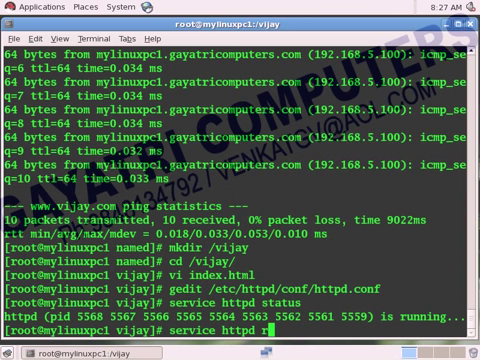
pyautogui.write('e')
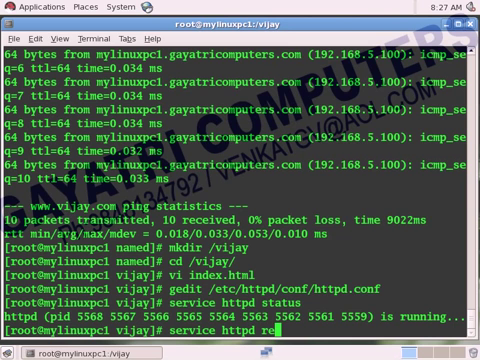
pyautogui.write('load')
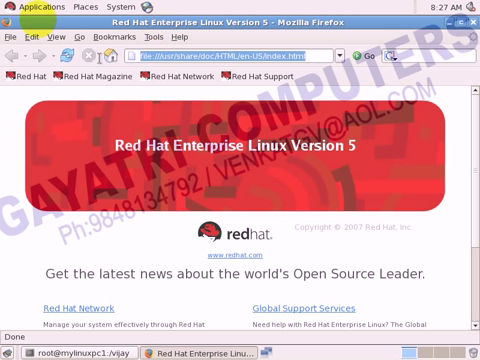
pyautogui.write('vija')
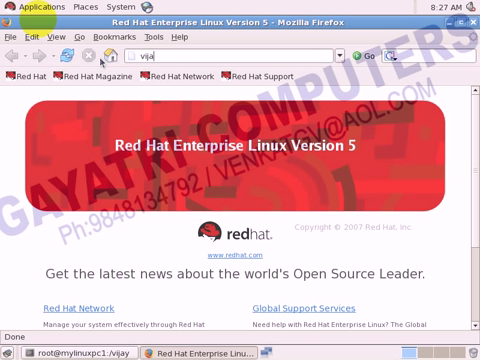